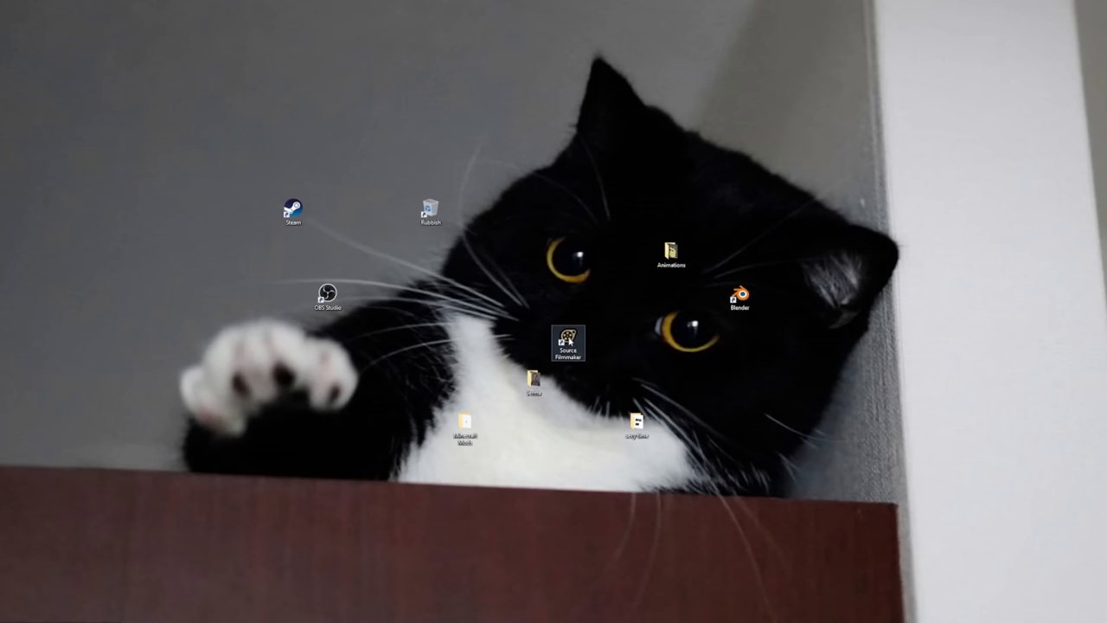
# Launch Source Filmmaker from its desktop shortcut into an empty session.
pyautogui.doubleClick(568, 339)
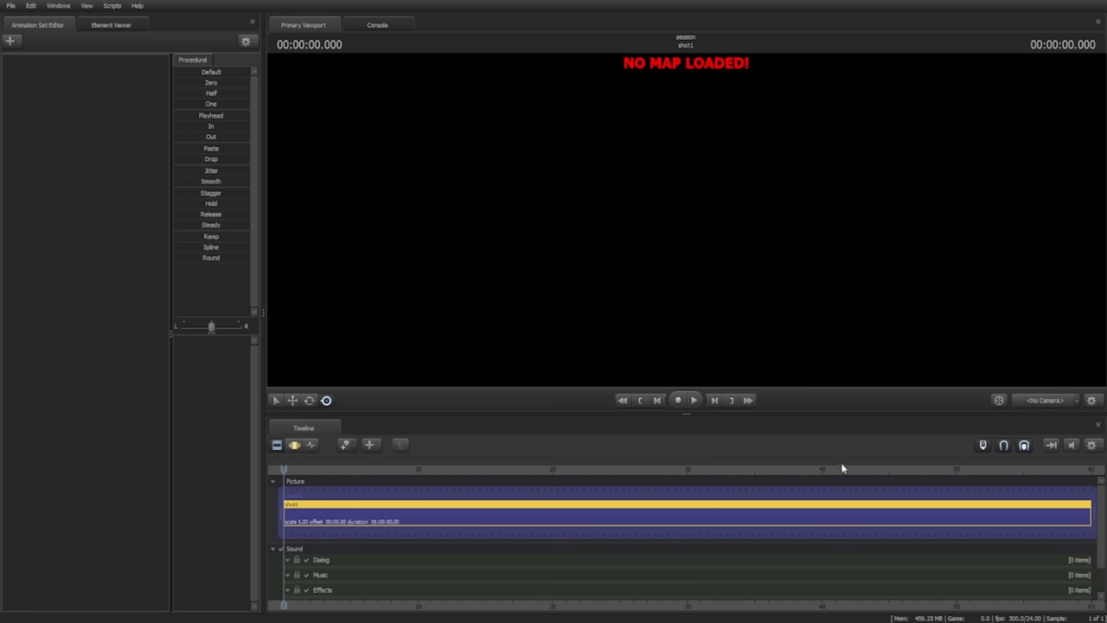
pyautogui.moveTo(651, 429)
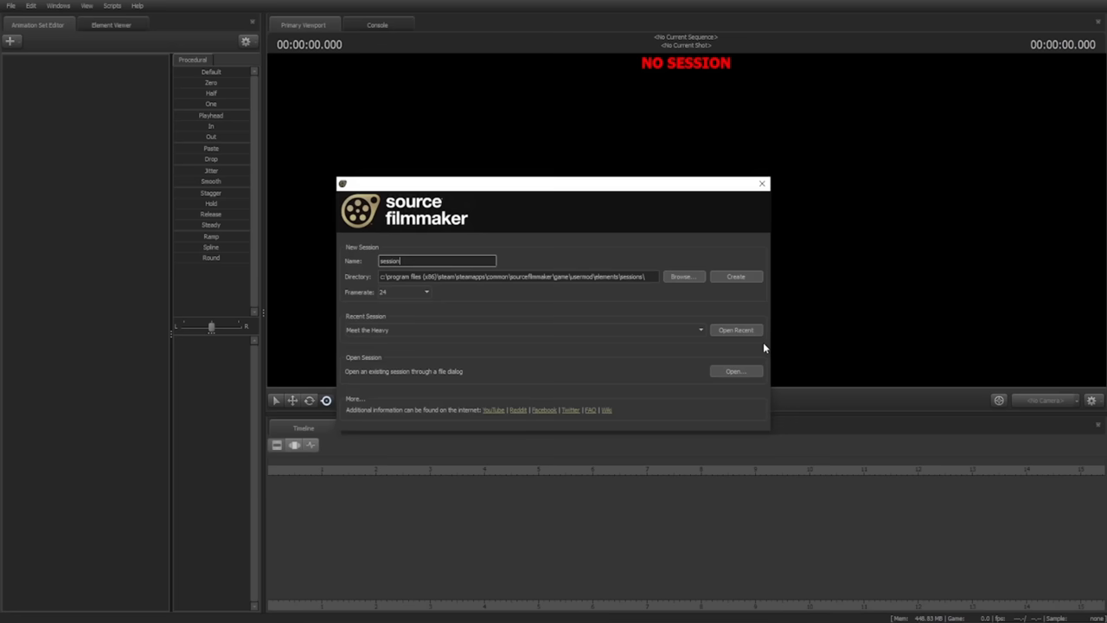
# Reopen the most recent session, loading the Heavy scene with its animation curves.
pyautogui.click(736, 277)
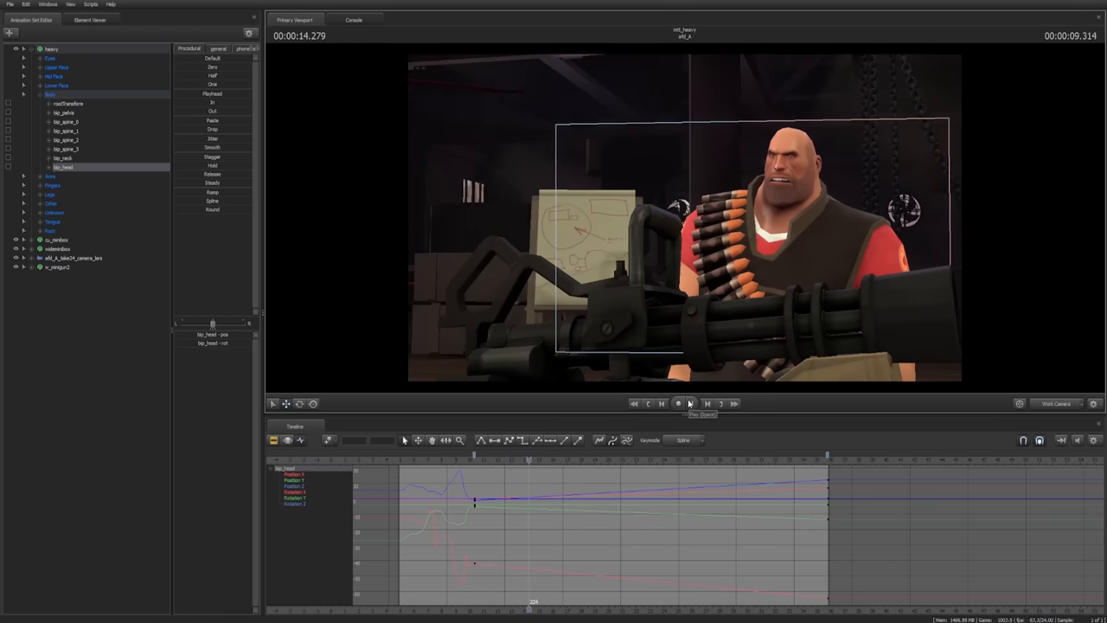
pyautogui.click(679, 404)
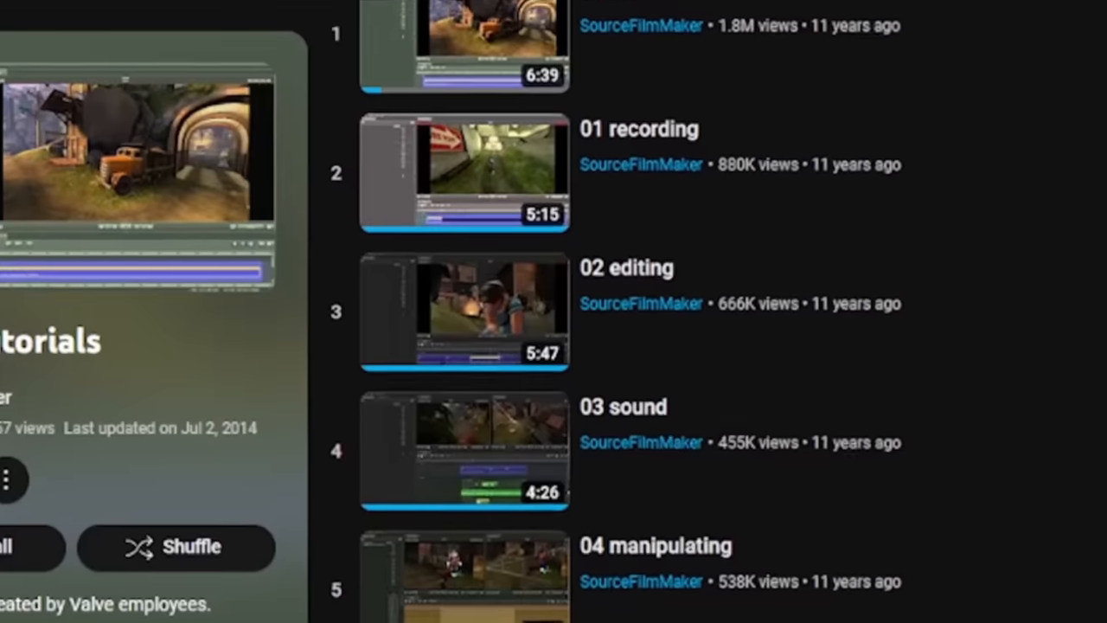
# Scroll the SourceFilmMaker tutorials playlist down to the Pose to Pose Animation entries.
pyautogui.scroll(-3)
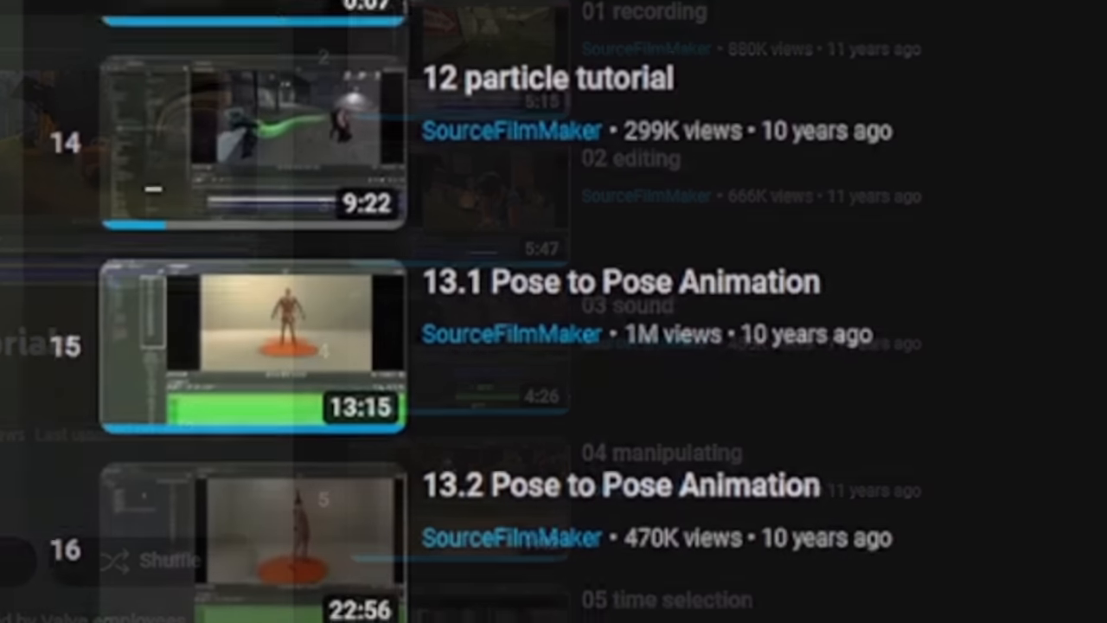
pyautogui.scroll(-3)
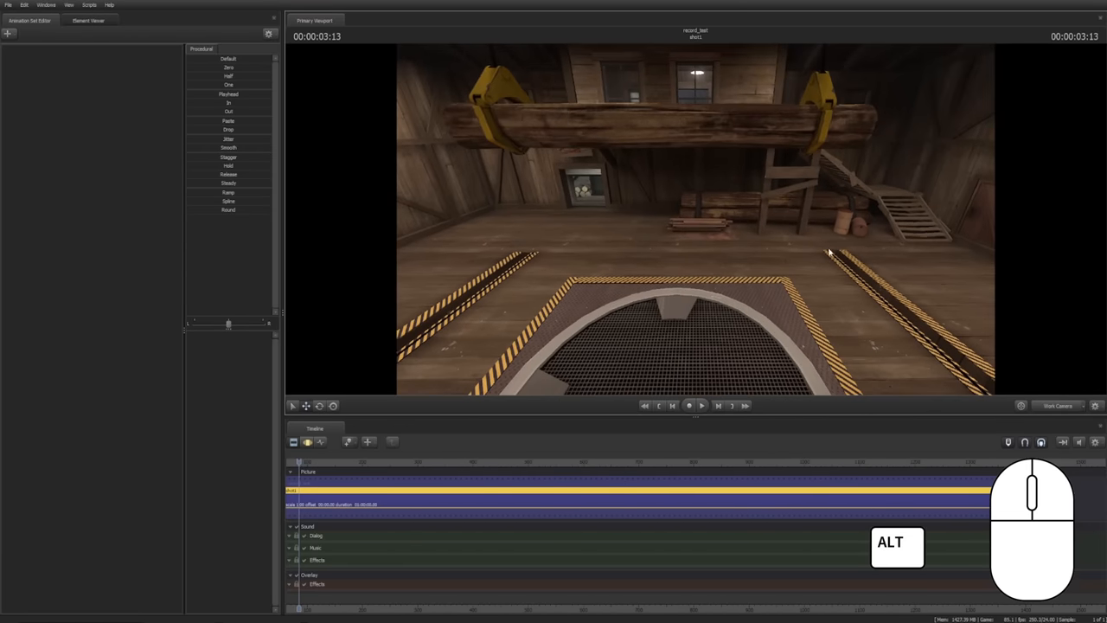
# Move the Primary Viewport camera to look around the loaded indoor map.
pyautogui.moveTo(827, 252); pyautogui.dragTo(682, 211)
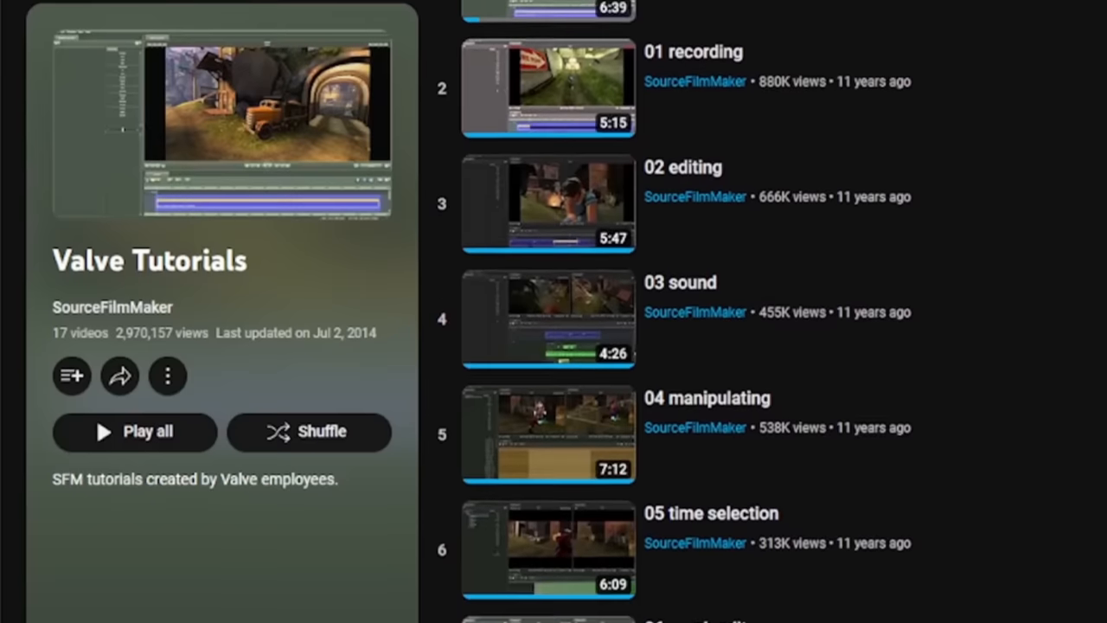
# Start the 13.3 Pose to Pose Animation video from the Valve Tutorials playlist.
pyautogui.scroll(-3)
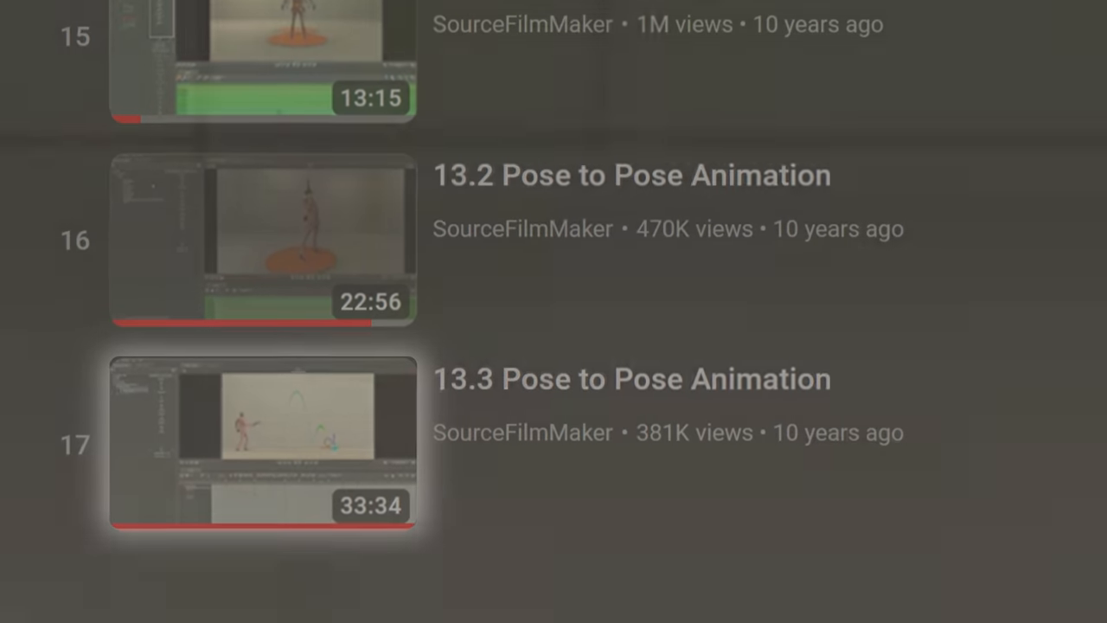
pyautogui.click(263, 446)
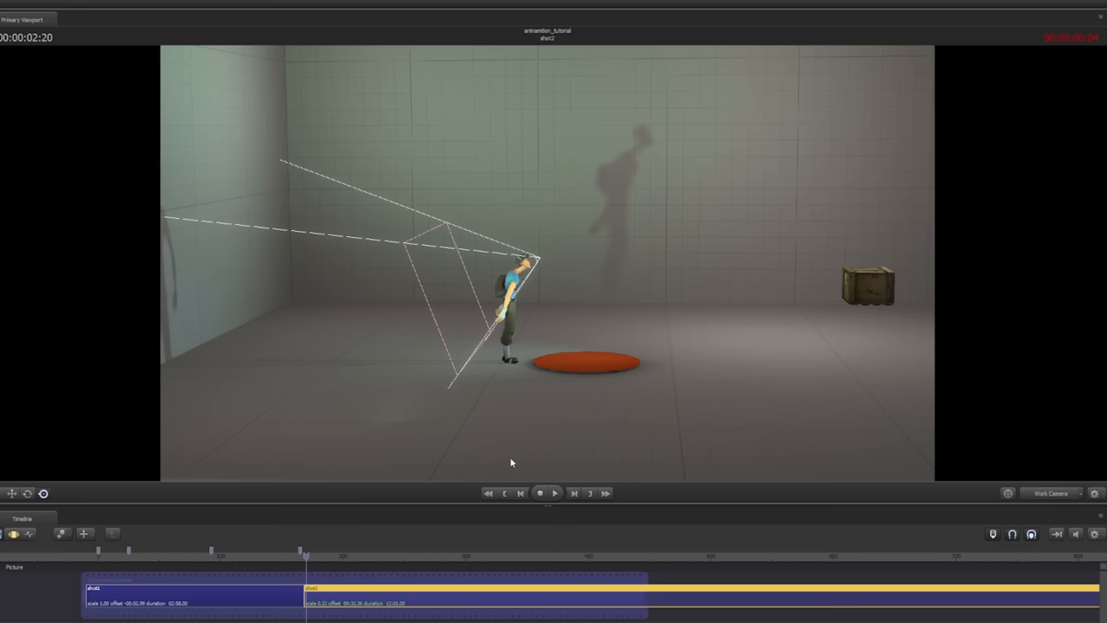
pyautogui.click(554, 493)
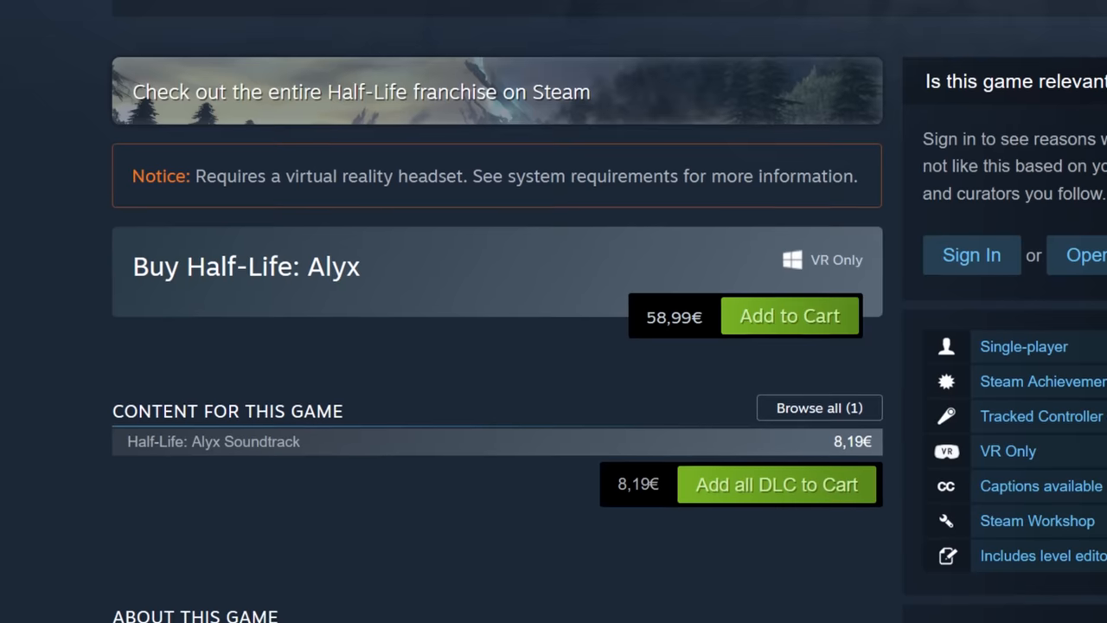
# Subscribe to the TF2 Female Scout Workshop item so Steam downloads it.
pyautogui.scroll(-3)
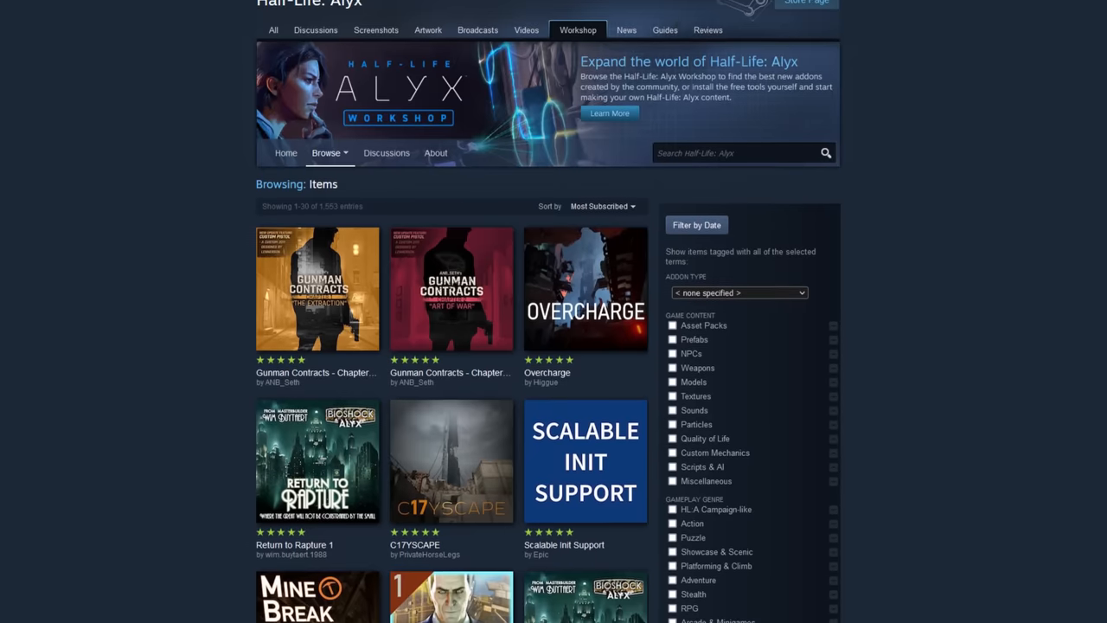
pyautogui.scroll(-3)
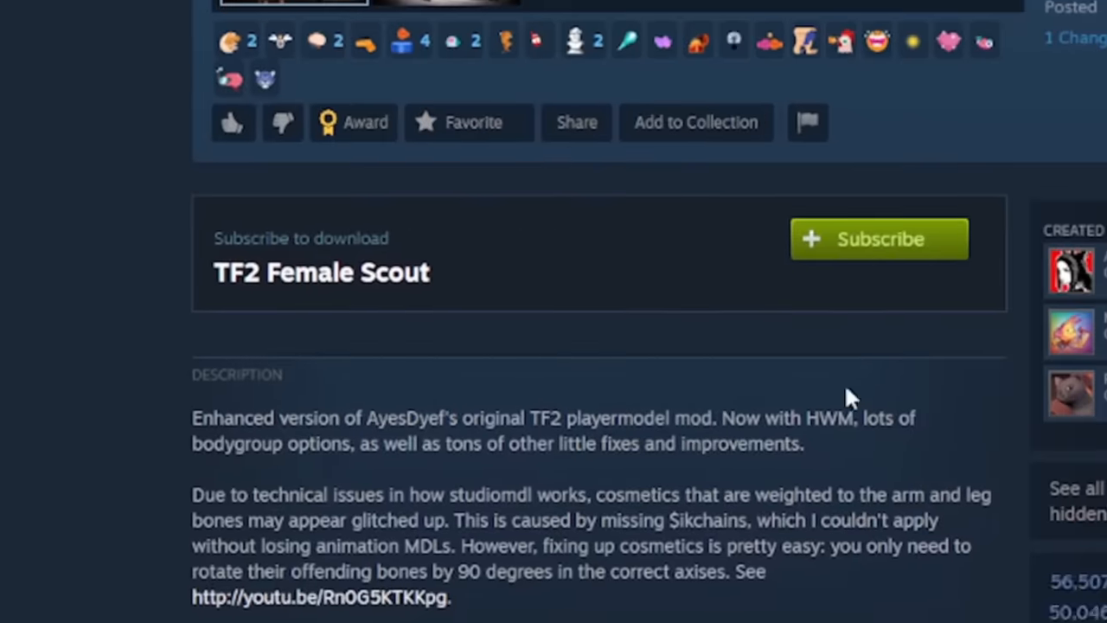
pyautogui.click(879, 238)
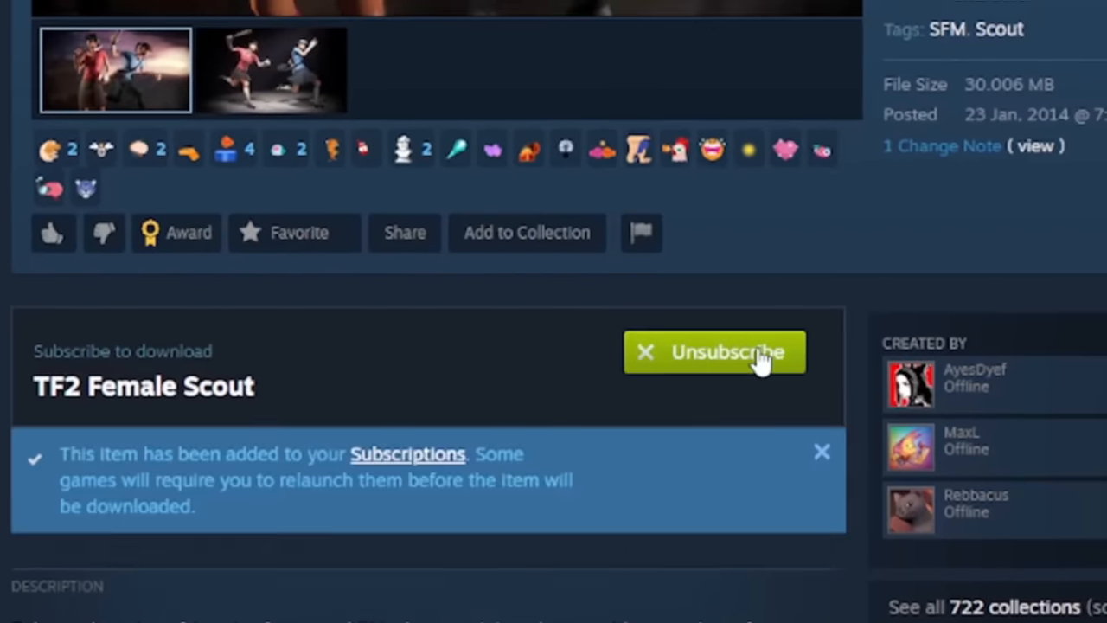